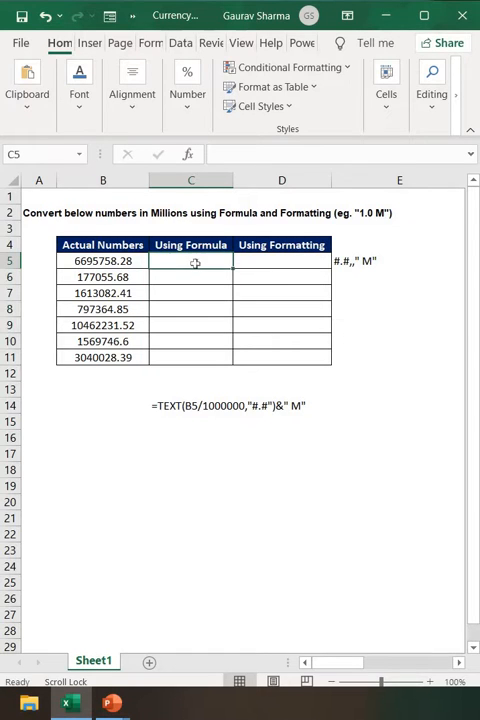
Enter =TEXT(B5/1000000,"#.#")&" M" in C5 so 6695758.28 shows as 6.7 M
type("=")
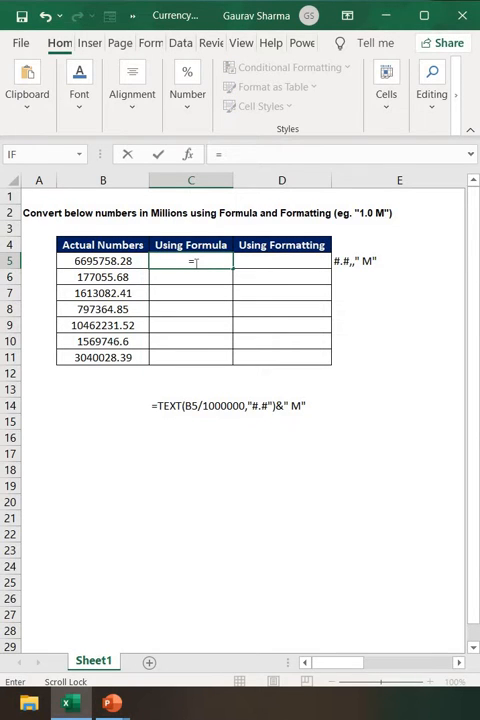
type("t")
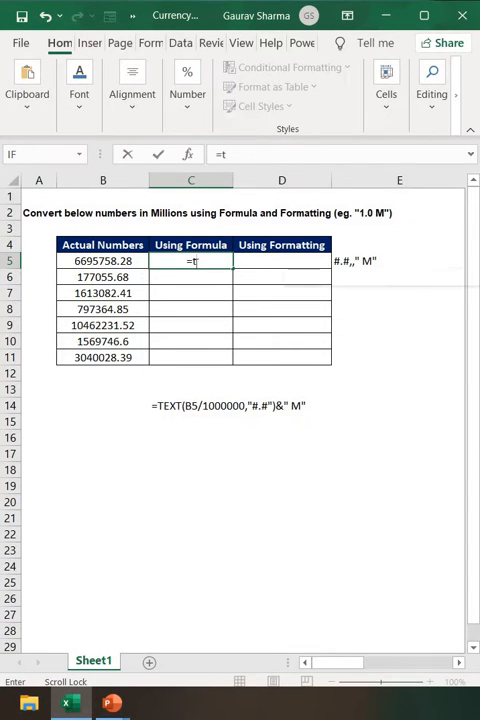
type("ext")
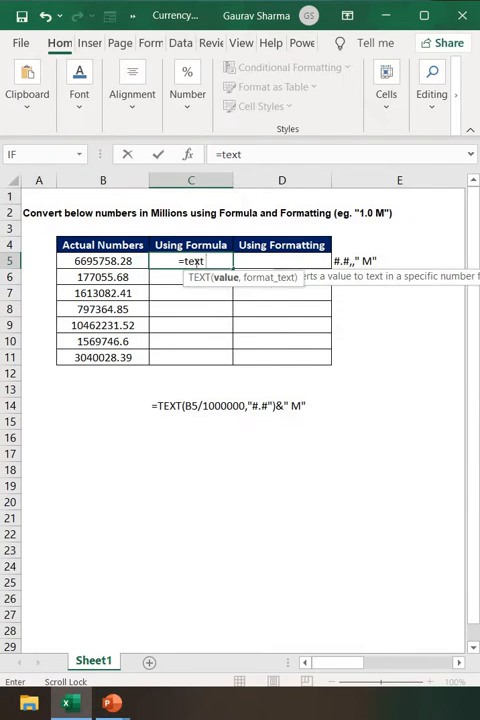
type("(B5")
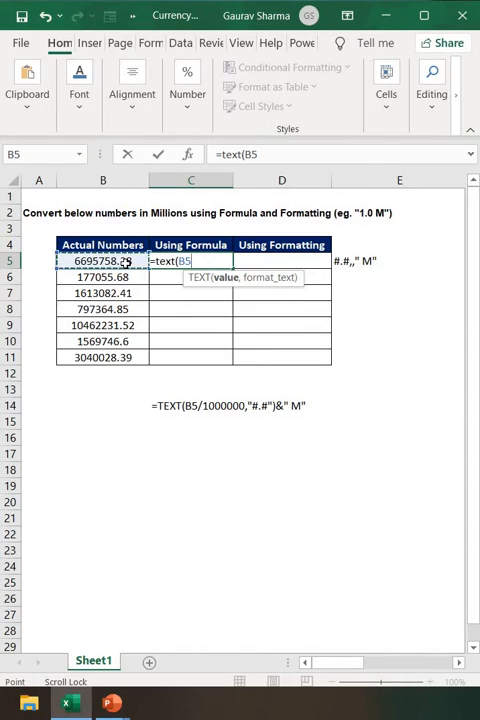
type(",\"")
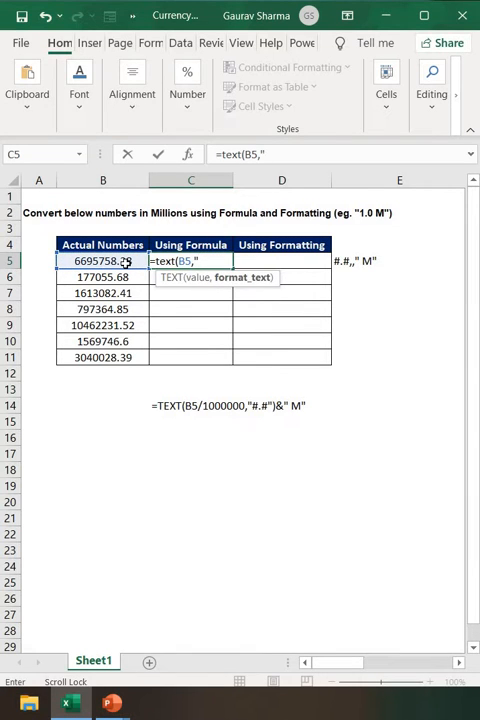
type("/")
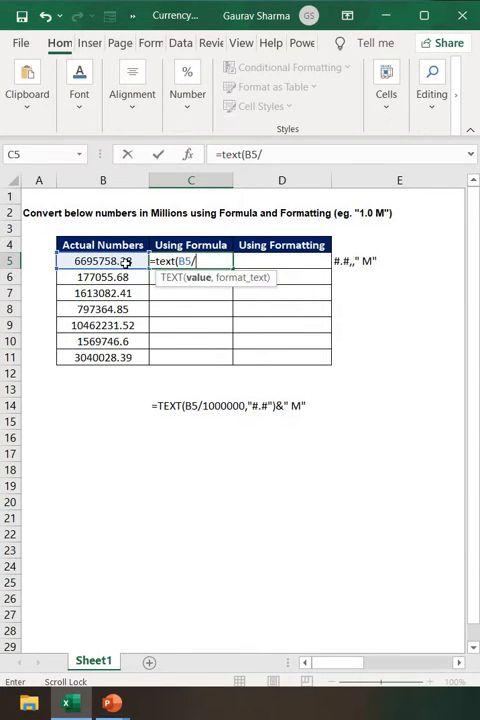
type("1000000")
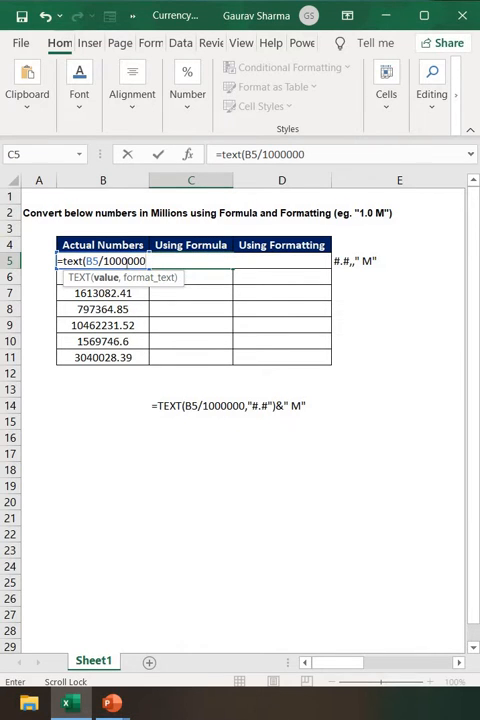
type(",\"")
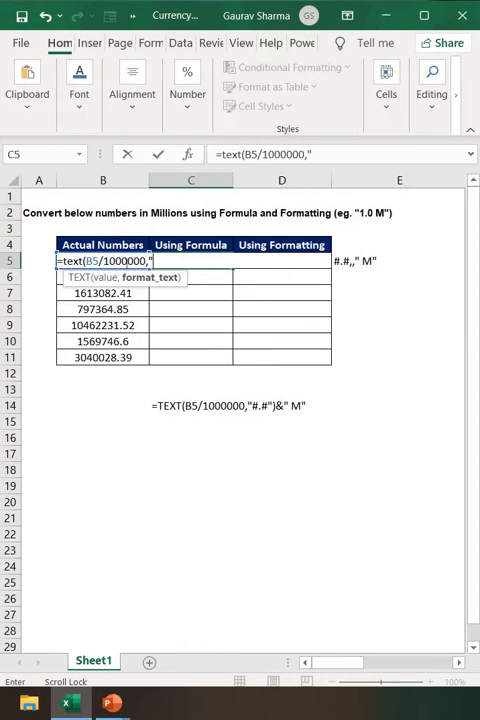
type("#.#\"")
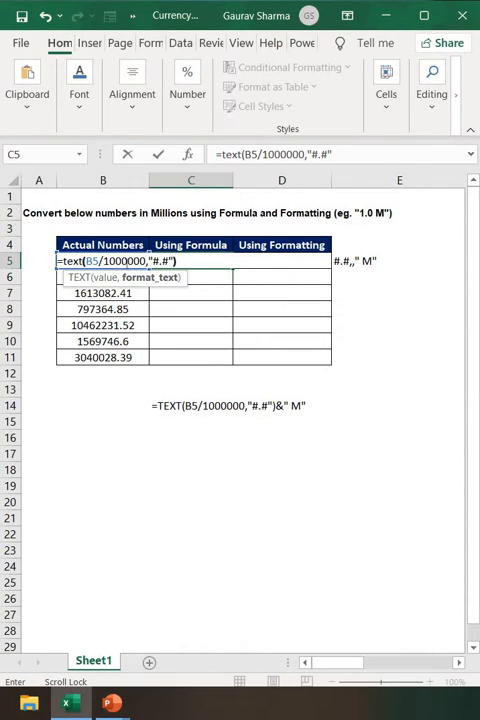
type("&")
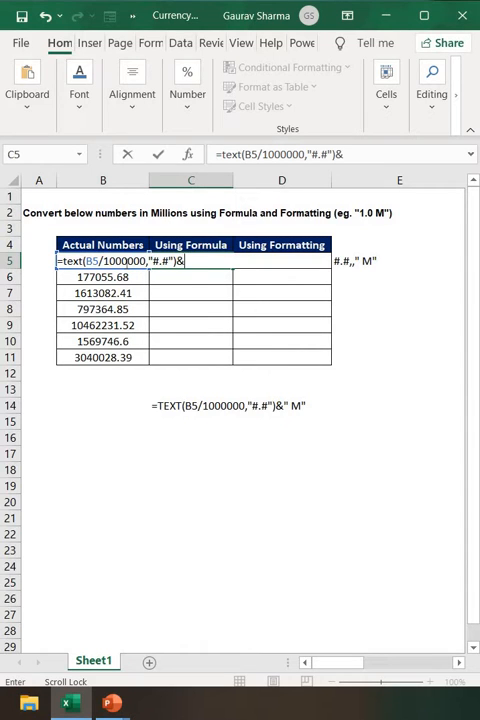
type("\" M\"")
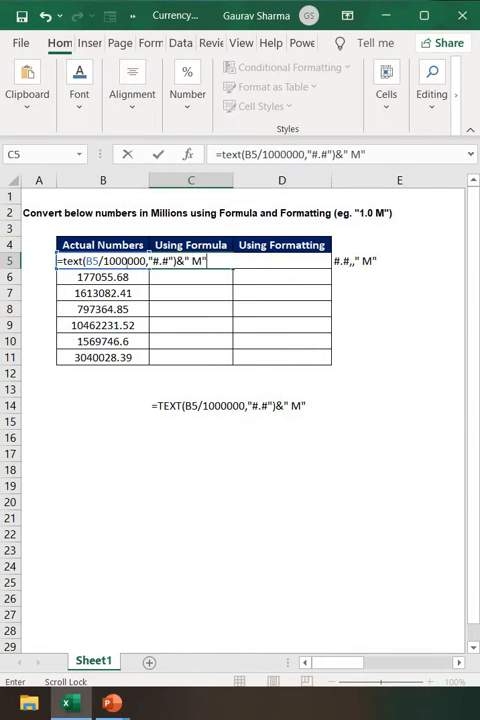
key("Return")
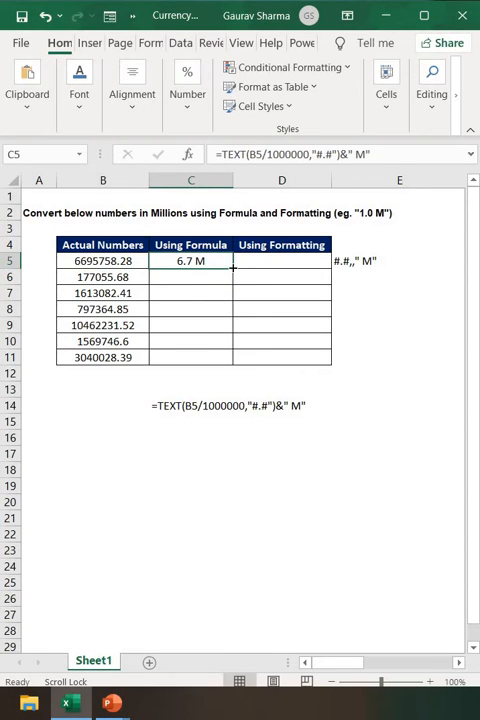
Fill the C5 millions formula down through C11
left_click_drag(190, 261, 190, 357)
type("=B5")
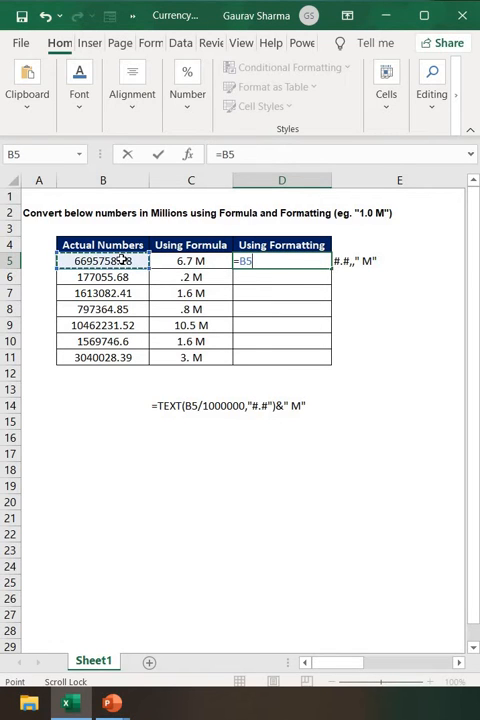
Apply the custom number format #.#,," M" to D5:D11
key("ctrl+1")
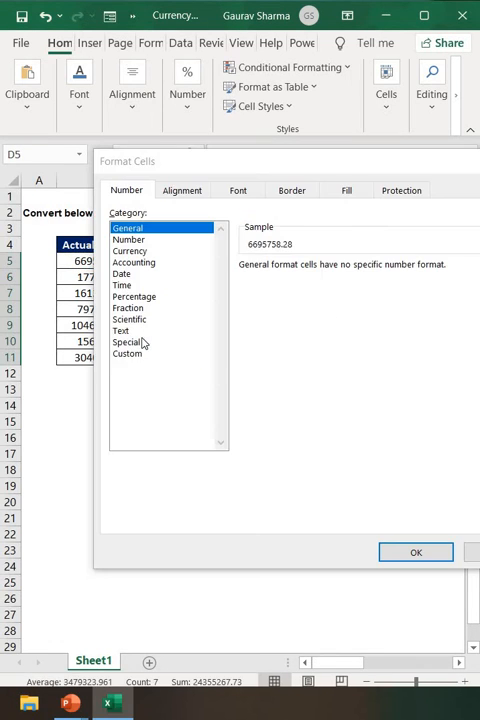
left_click(127, 353)
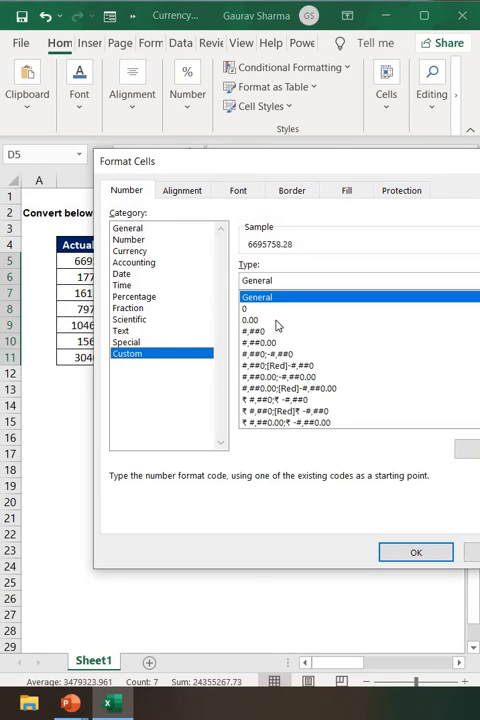
left_click(260, 280)
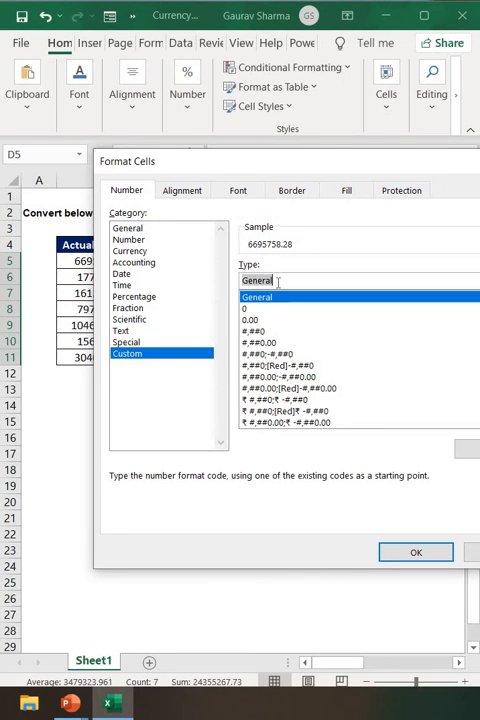
type("#.#,,\" M")
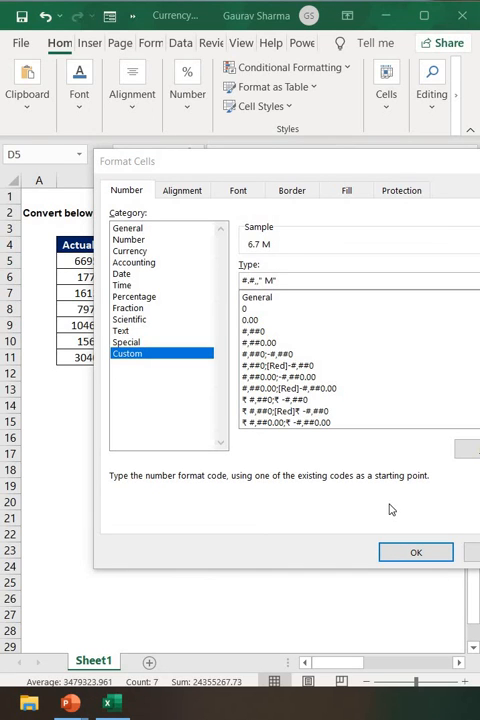
left_click(415, 552)
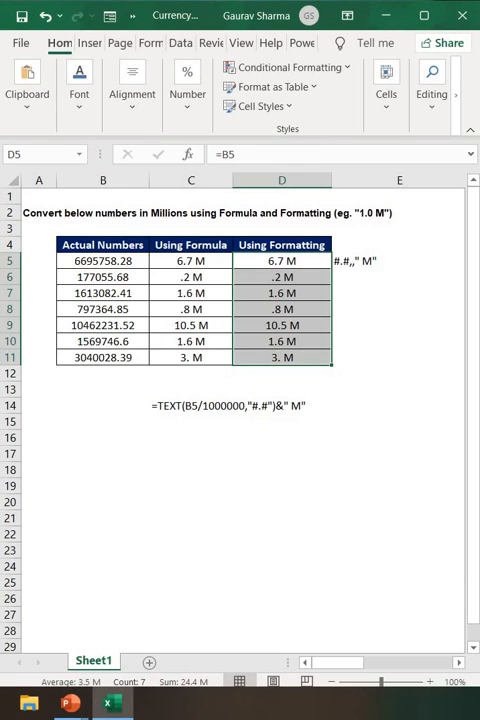